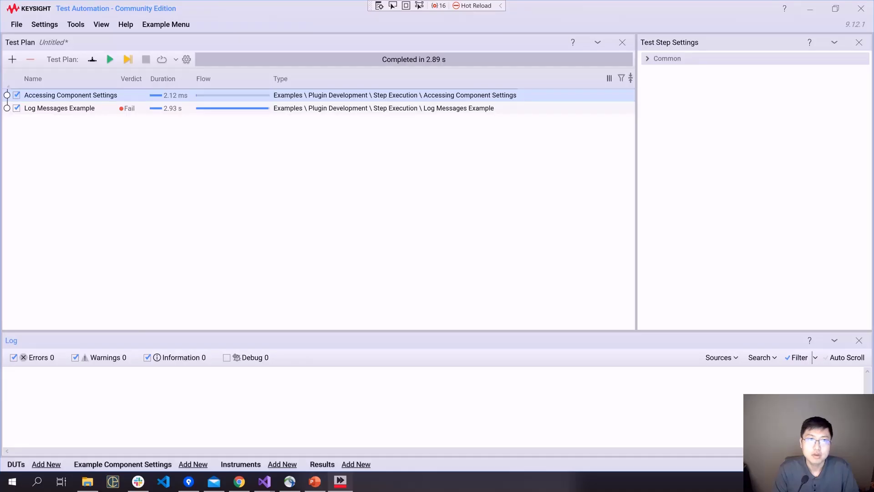
pyautogui.moveTo(497, 247)
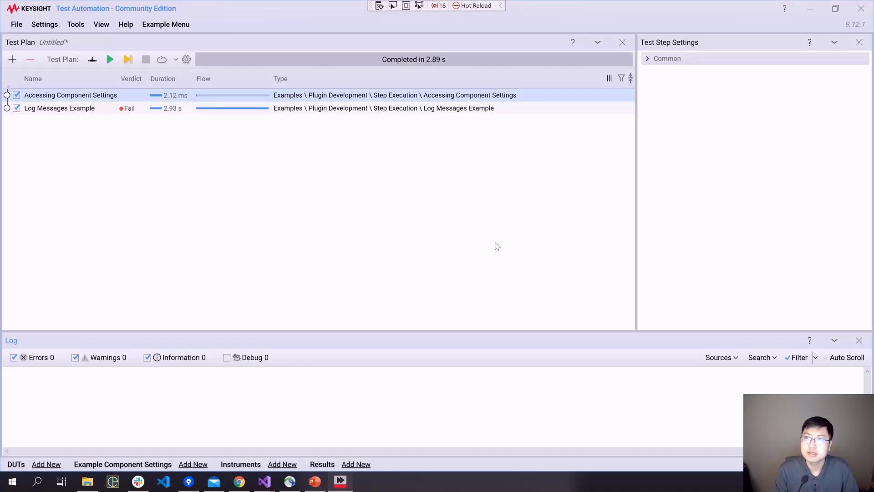
pyautogui.moveTo(153, 163)
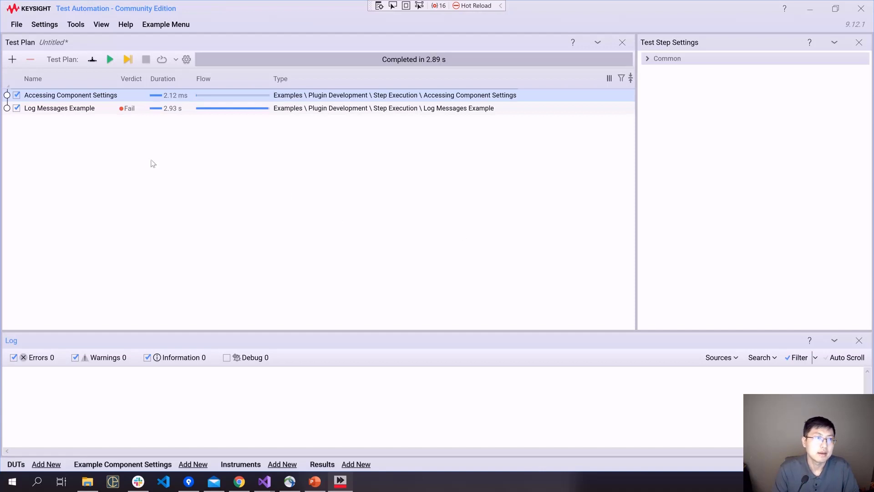
pyautogui.moveTo(89, 115)
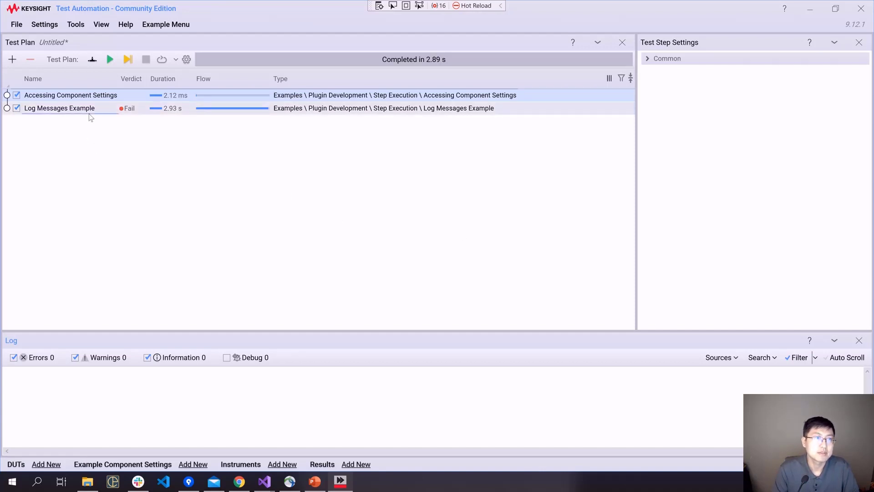
pyautogui.moveTo(93, 111)
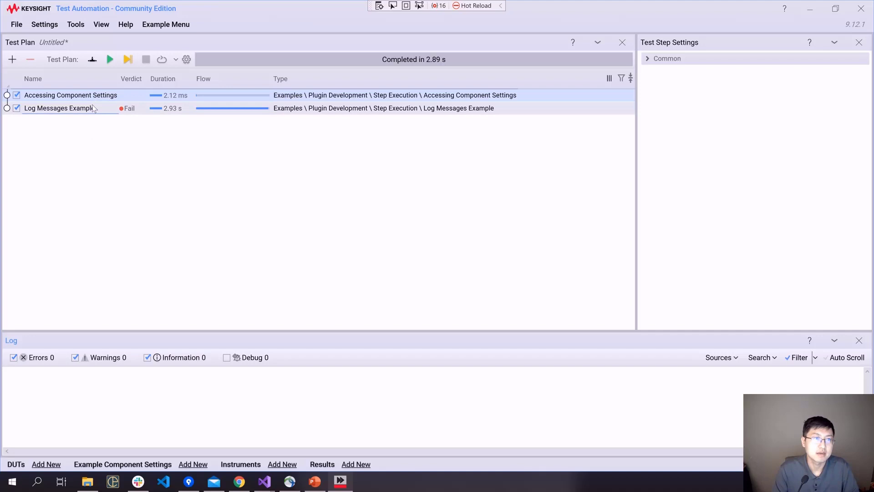
pyautogui.moveTo(94, 113)
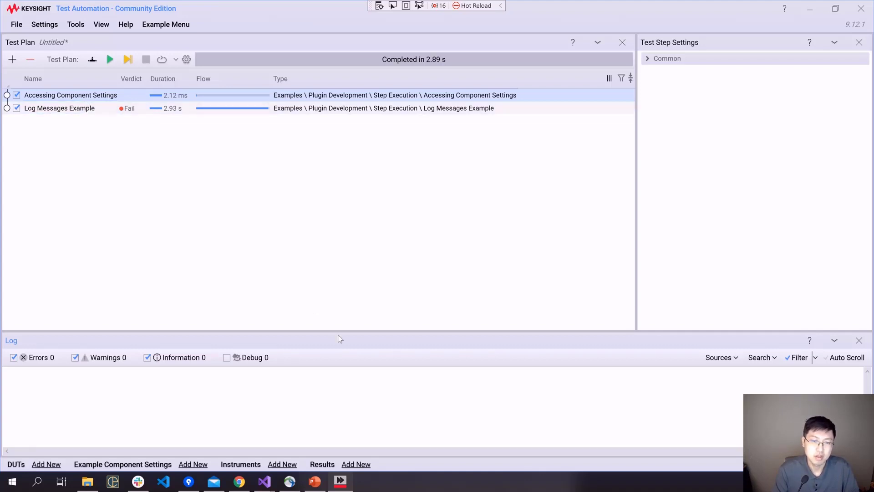
pyautogui.moveTo(264, 481)
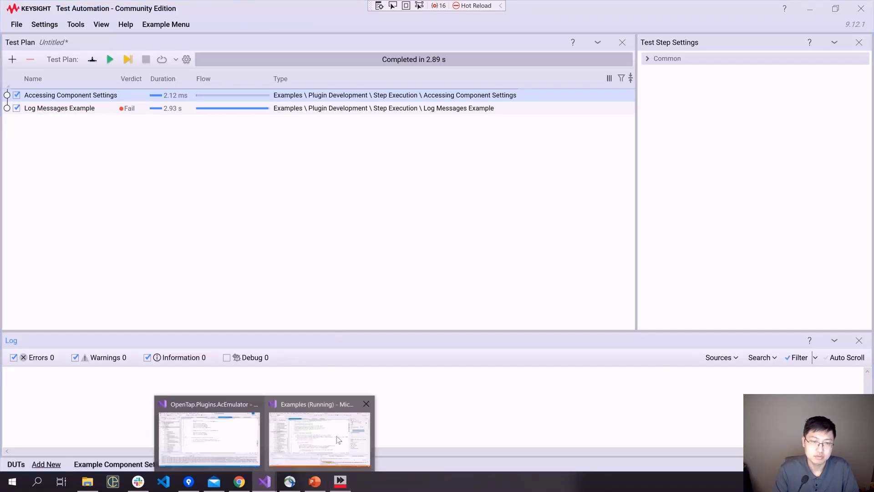
# Bring the Examples solution forward and review the log messages example source file
pyautogui.click(320, 438)
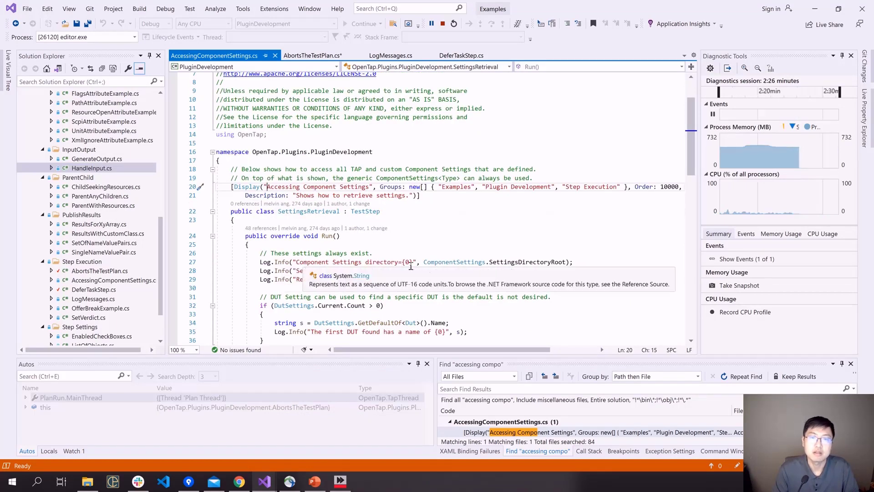
pyautogui.click(390, 56)
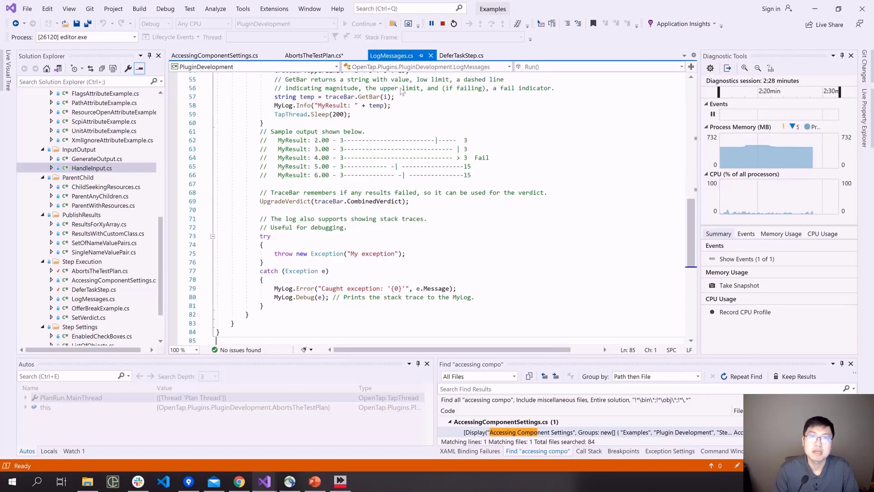
pyautogui.scroll(3)
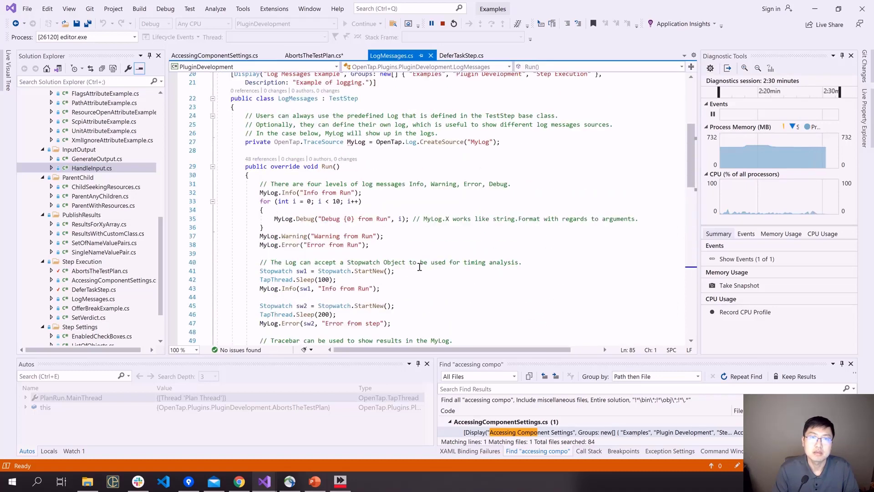
pyautogui.moveTo(355, 142)
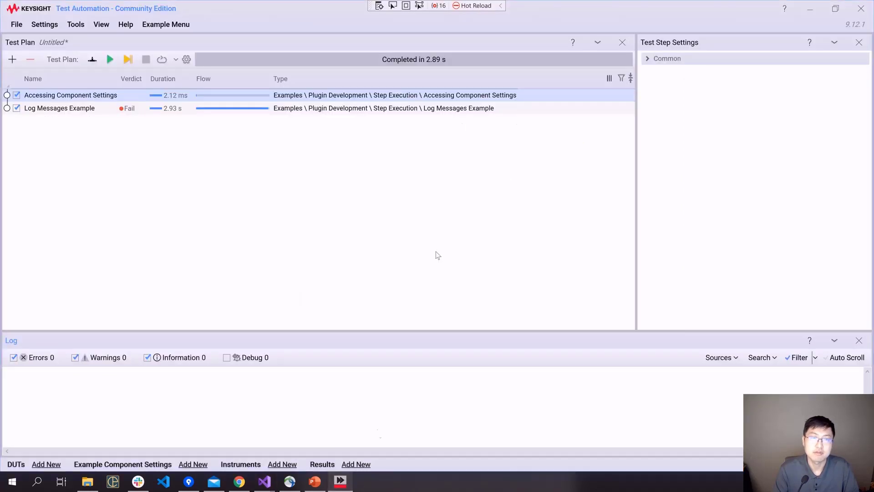
# Run the whole test plan and review the MyLog info, warning, error and result entries in the Log panel
pyautogui.click(111, 59)
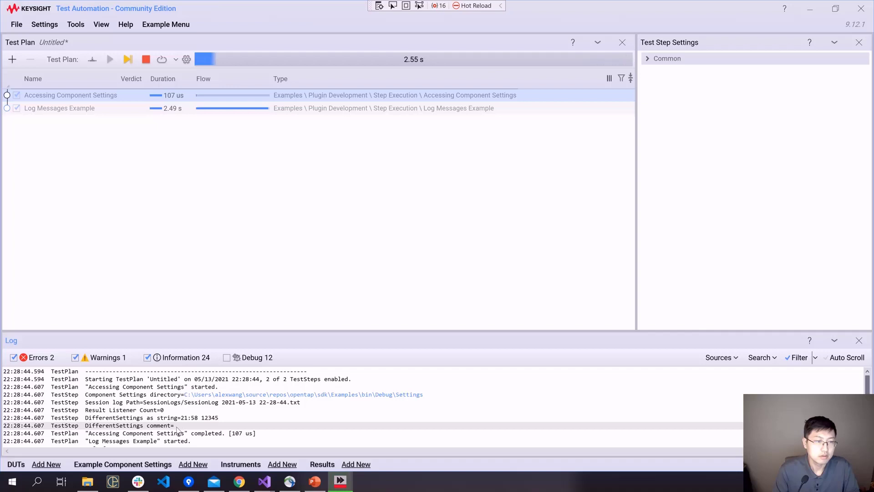
pyautogui.click(110, 59)
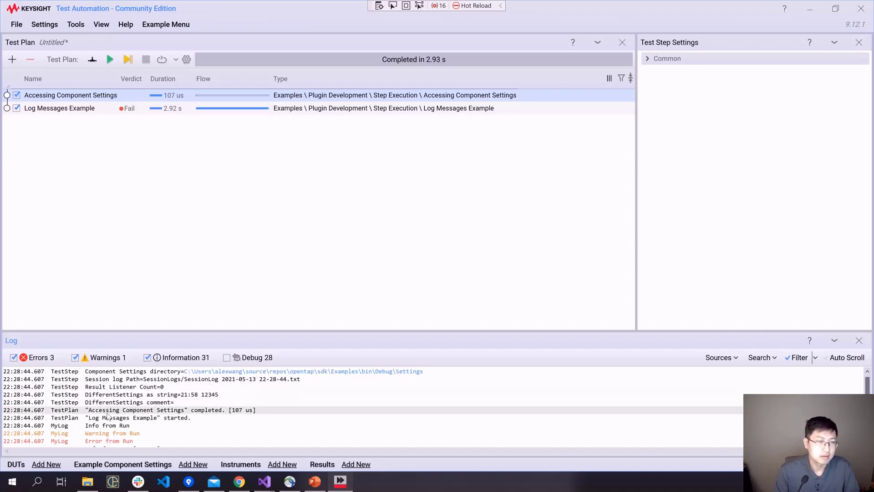
pyautogui.scroll(-3)
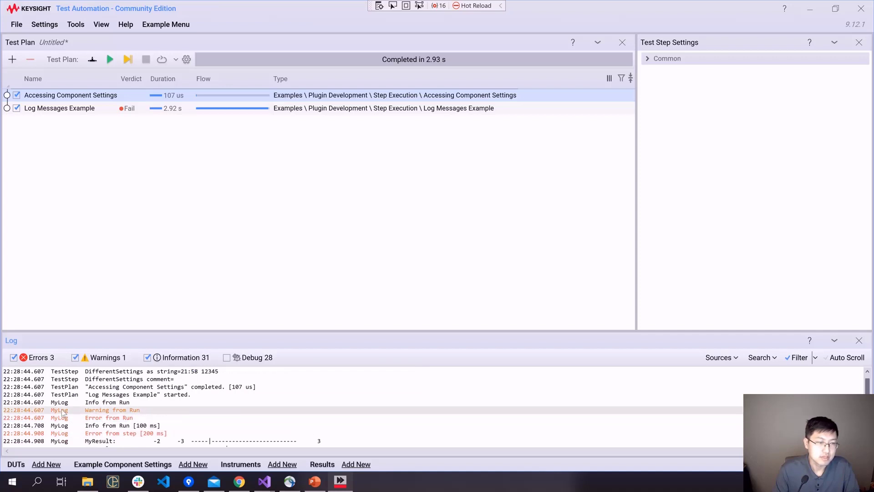
pyautogui.moveTo(60, 434)
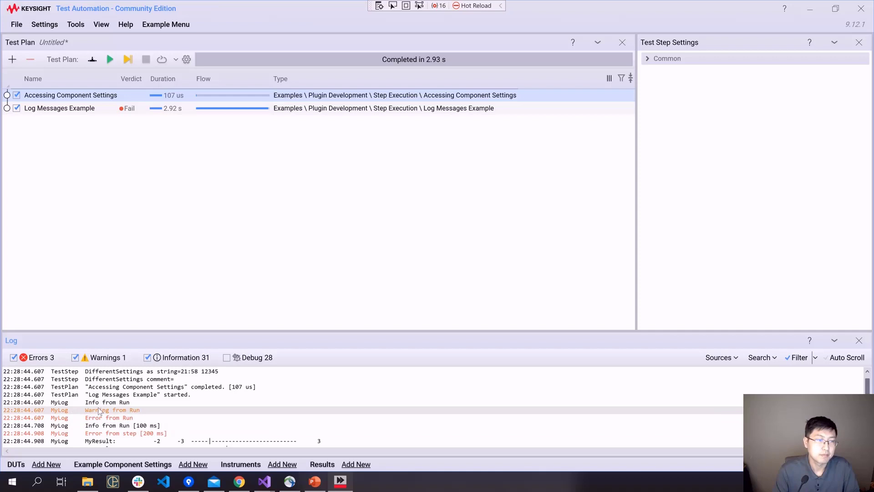
pyautogui.moveTo(100, 415)
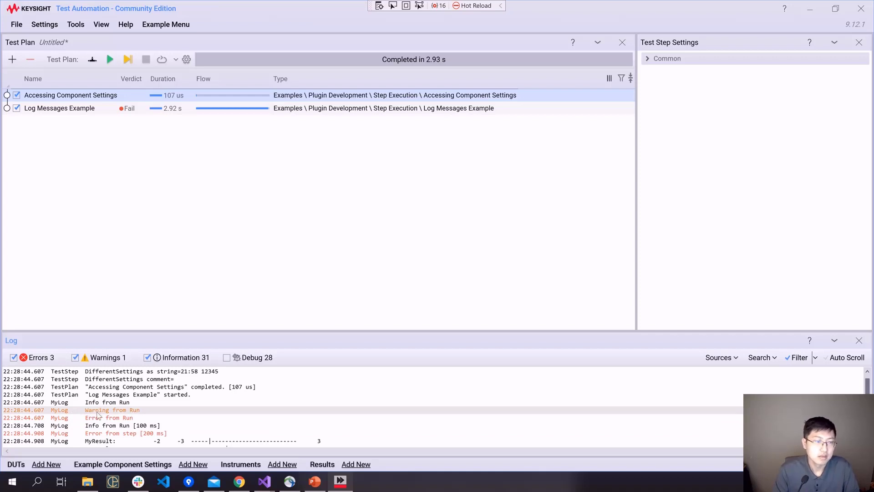
pyautogui.scroll(-3)
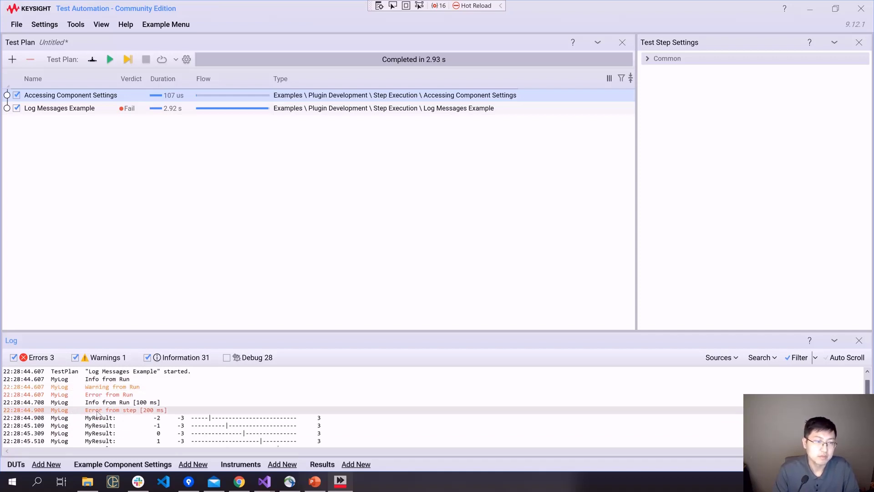
# Filter the Log panel to Errors only, leaving the three MyLog error messages visible
pyautogui.click(227, 357)
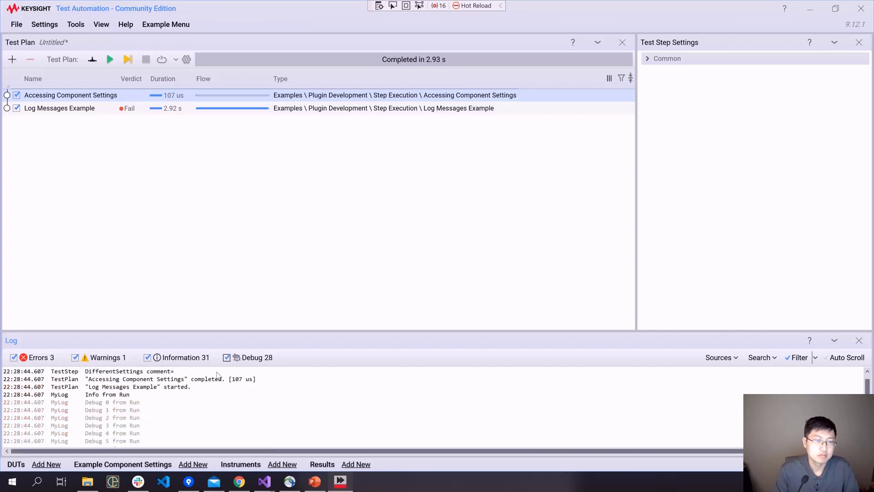
pyautogui.moveTo(233, 357)
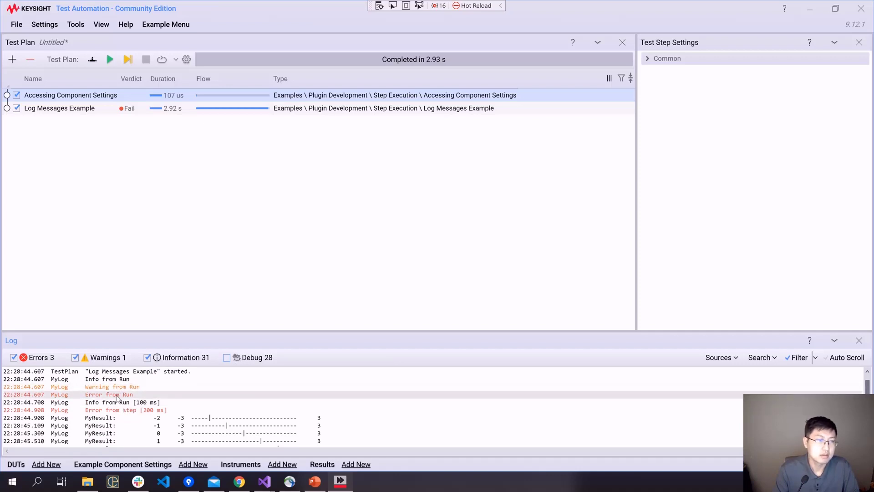
pyautogui.moveTo(147, 357)
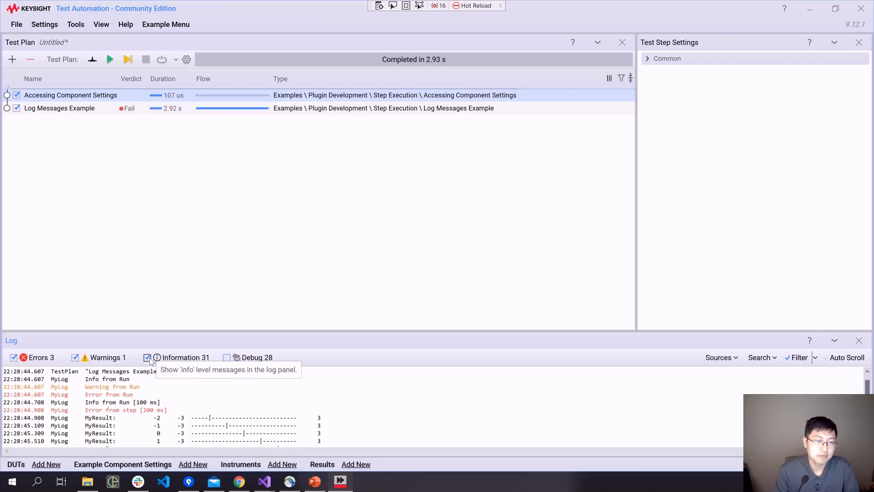
pyautogui.click(147, 357)
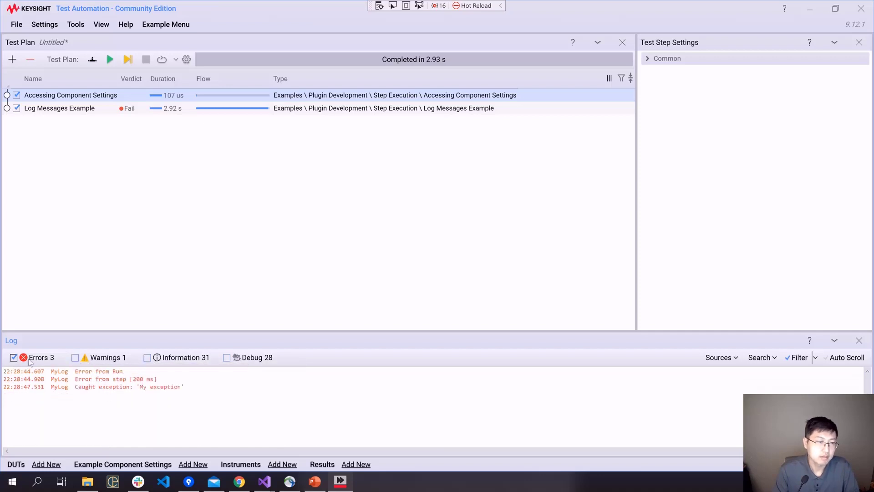
pyautogui.click(14, 357)
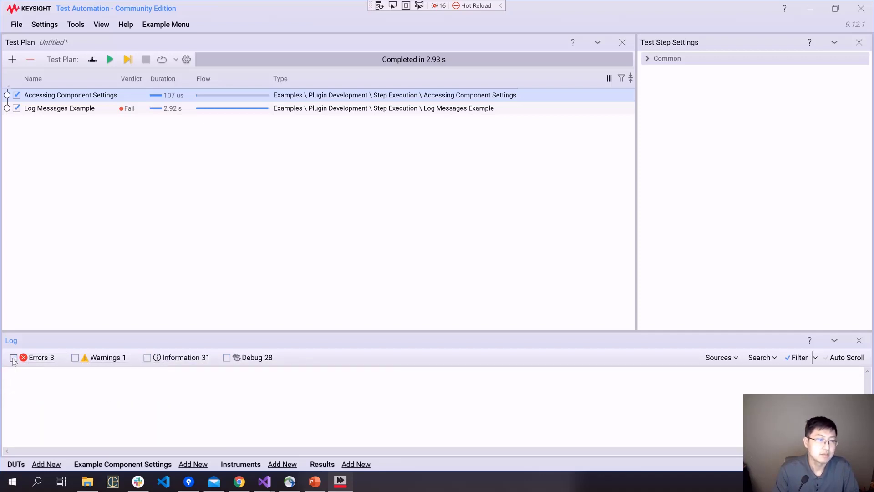
pyautogui.click(14, 357)
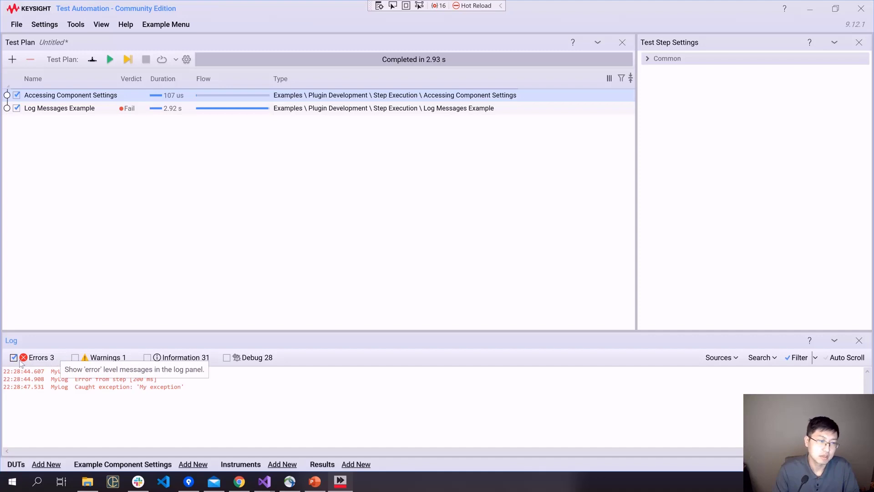
pyautogui.moveTo(175, 395)
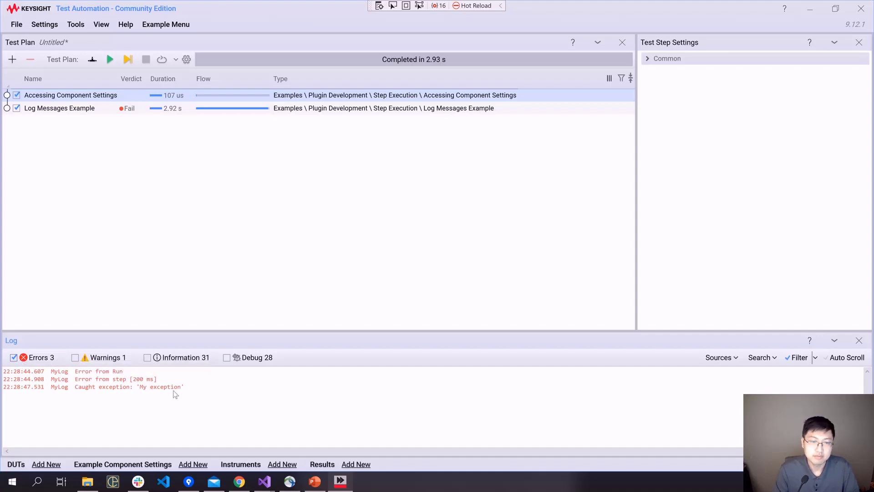